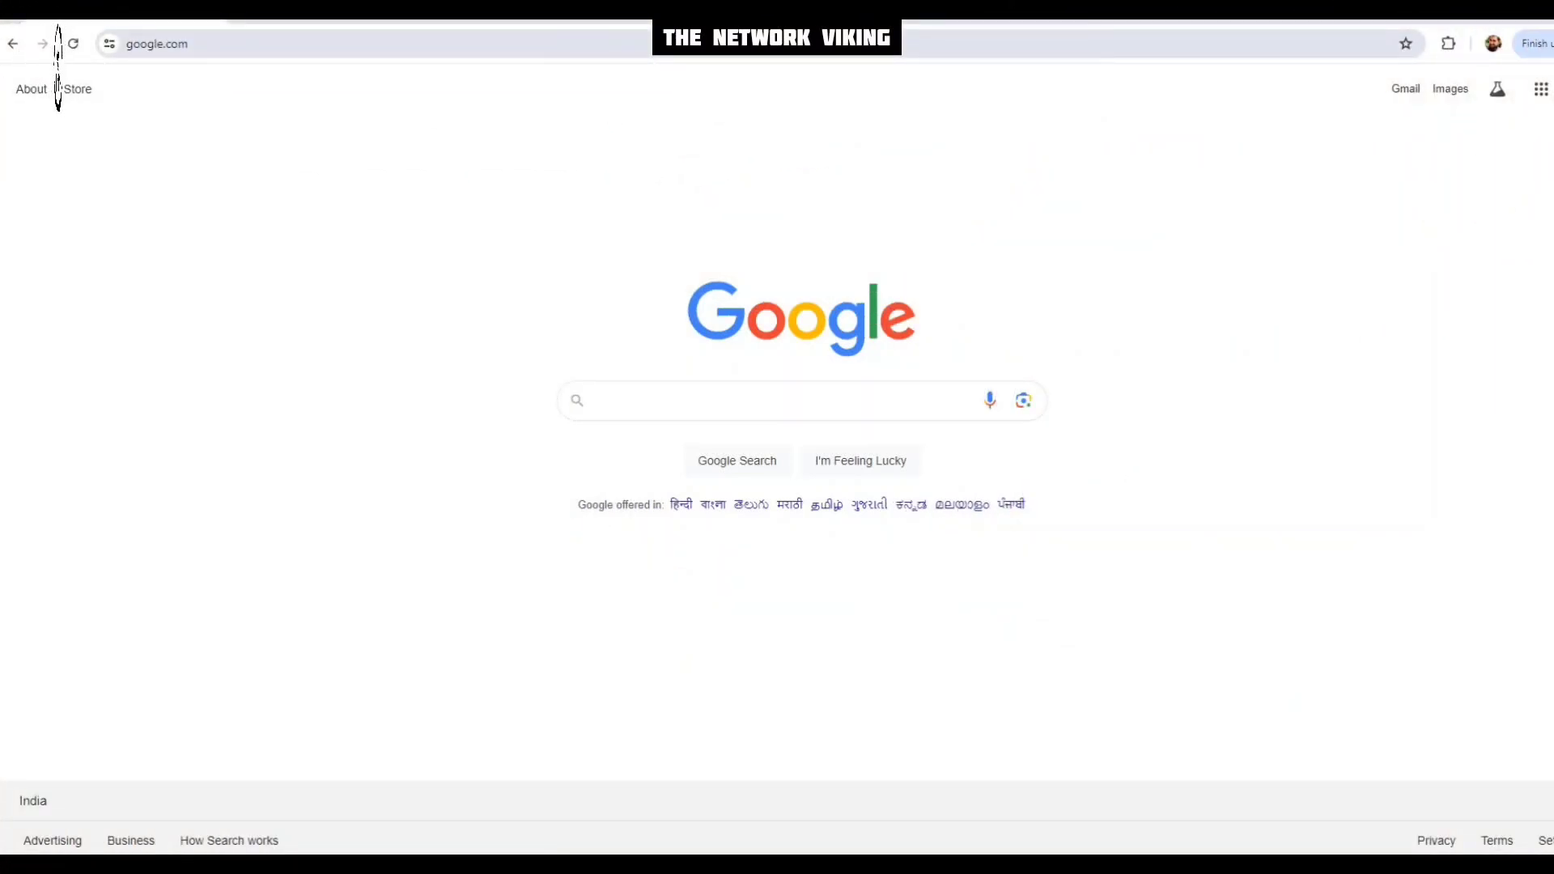
Navigate from the Google homepage to chrome://flags
click(167, 43)
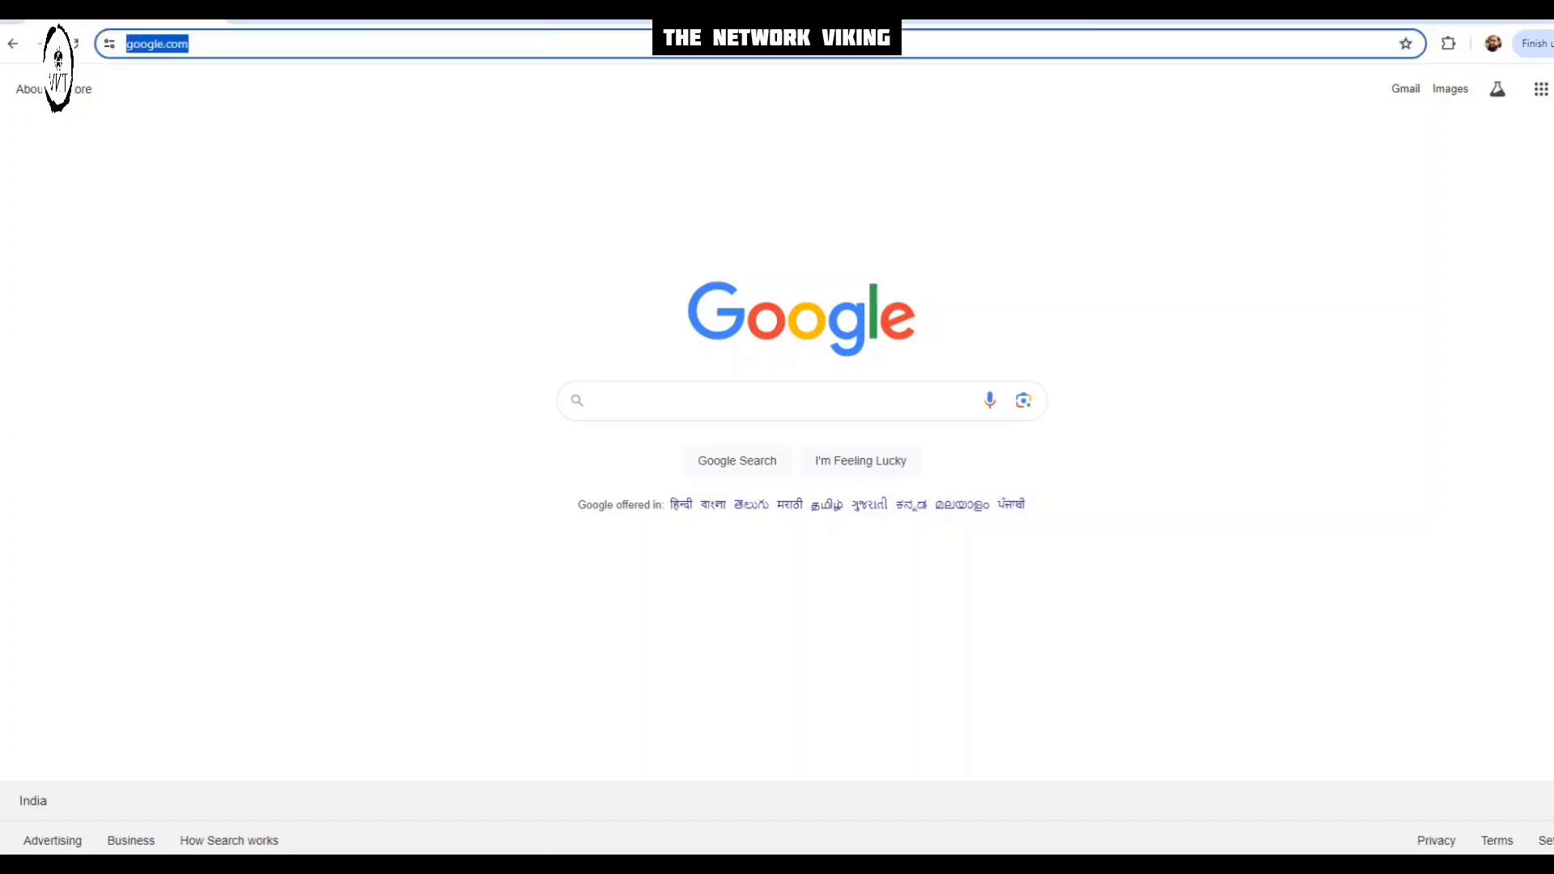
text(chrome://flags)
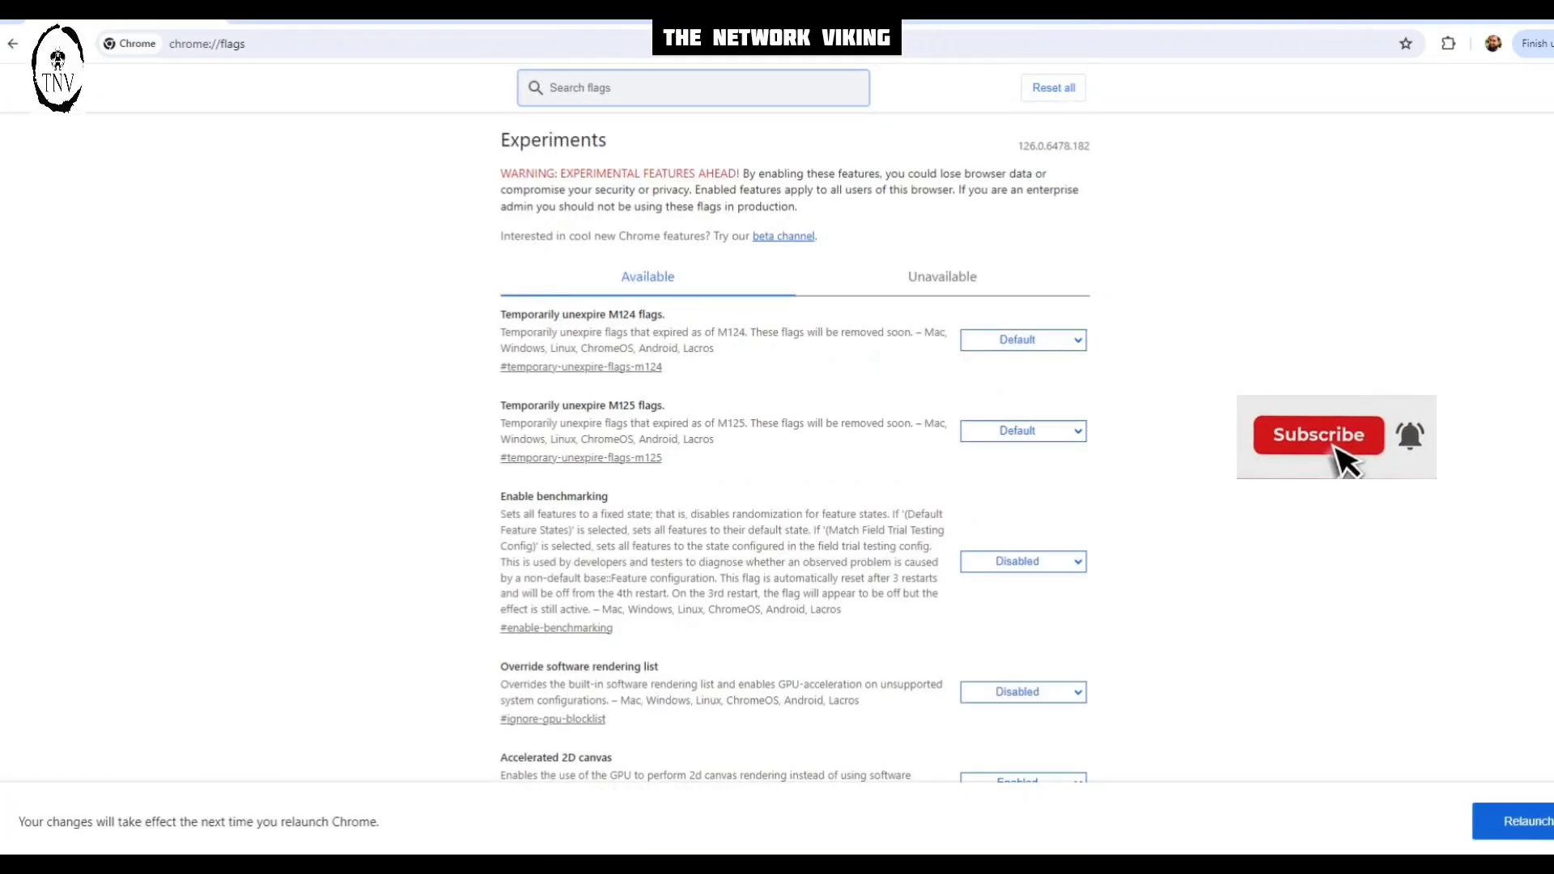
Filter the flags list with 'qu' to show the Experimental QUIC protocol flag
scroll(down, 3)
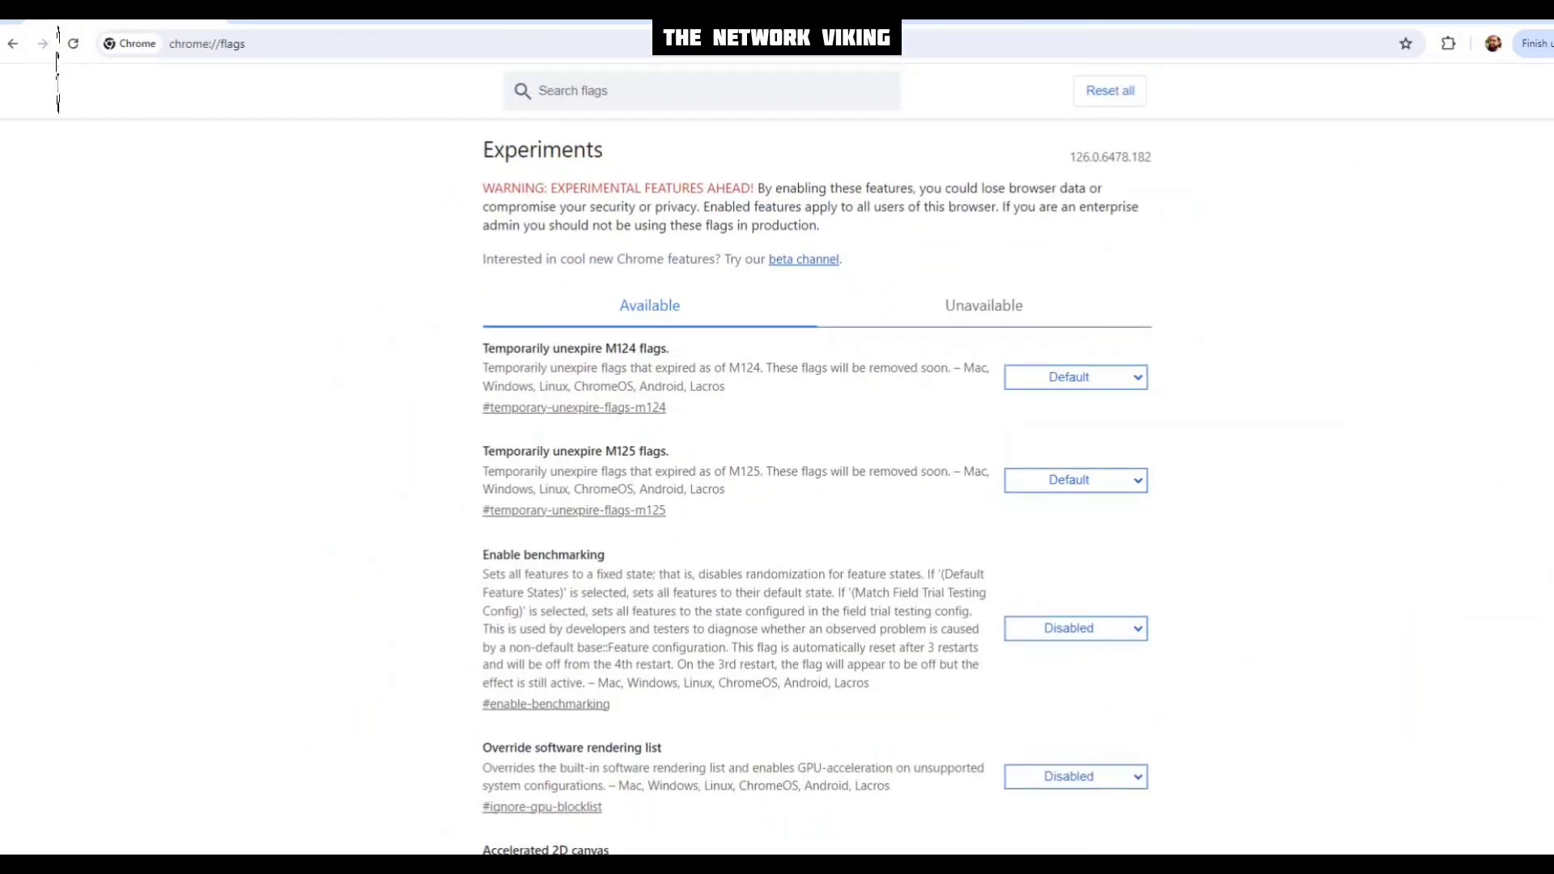
drag(482, 189, 635, 206)
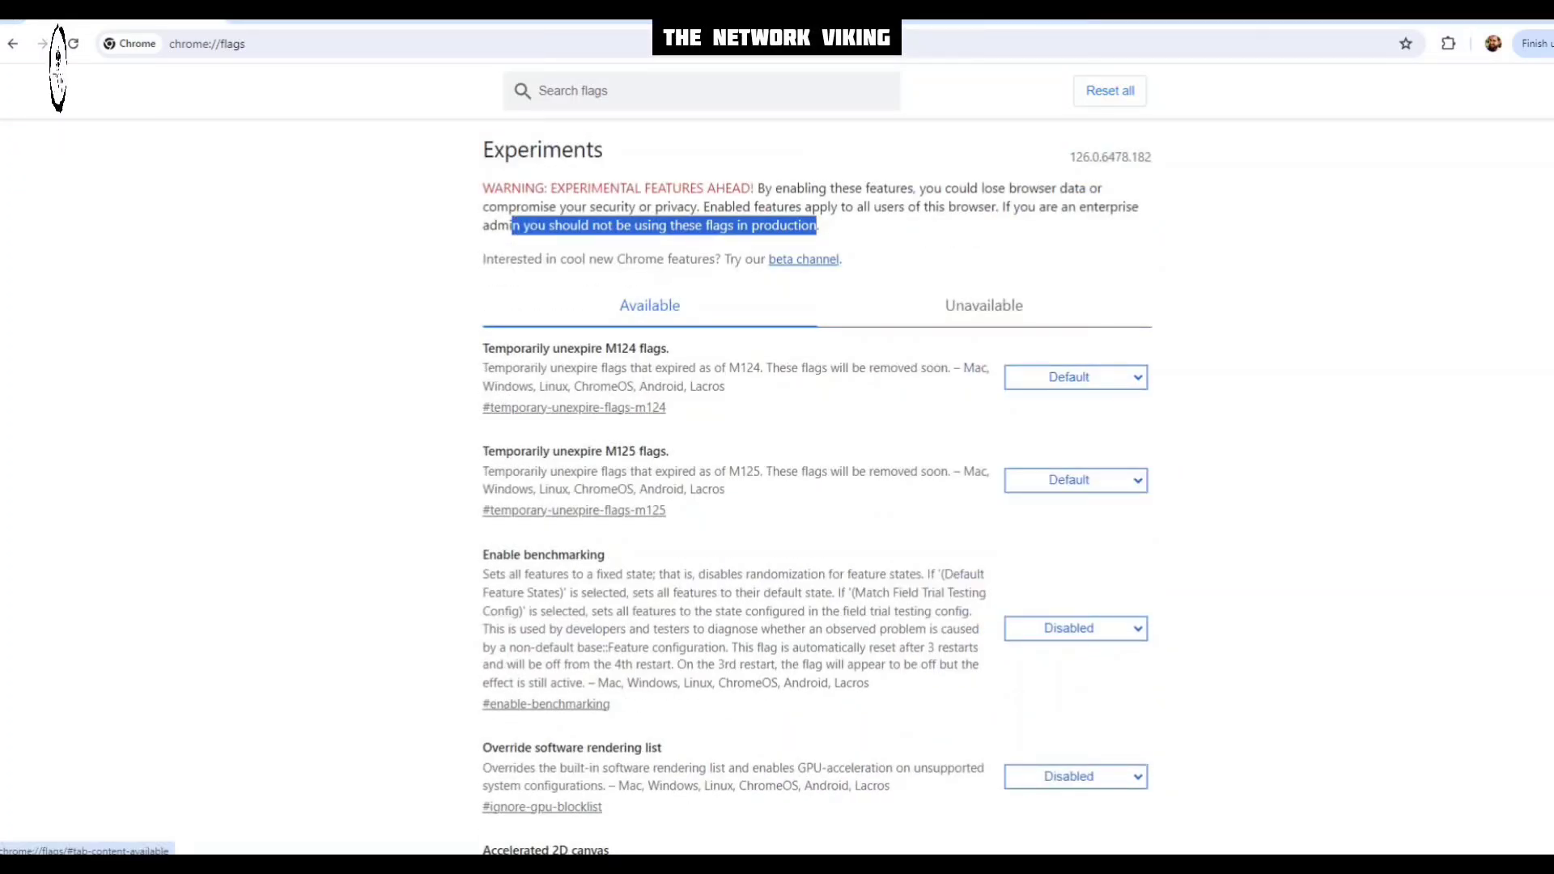
text(quic)
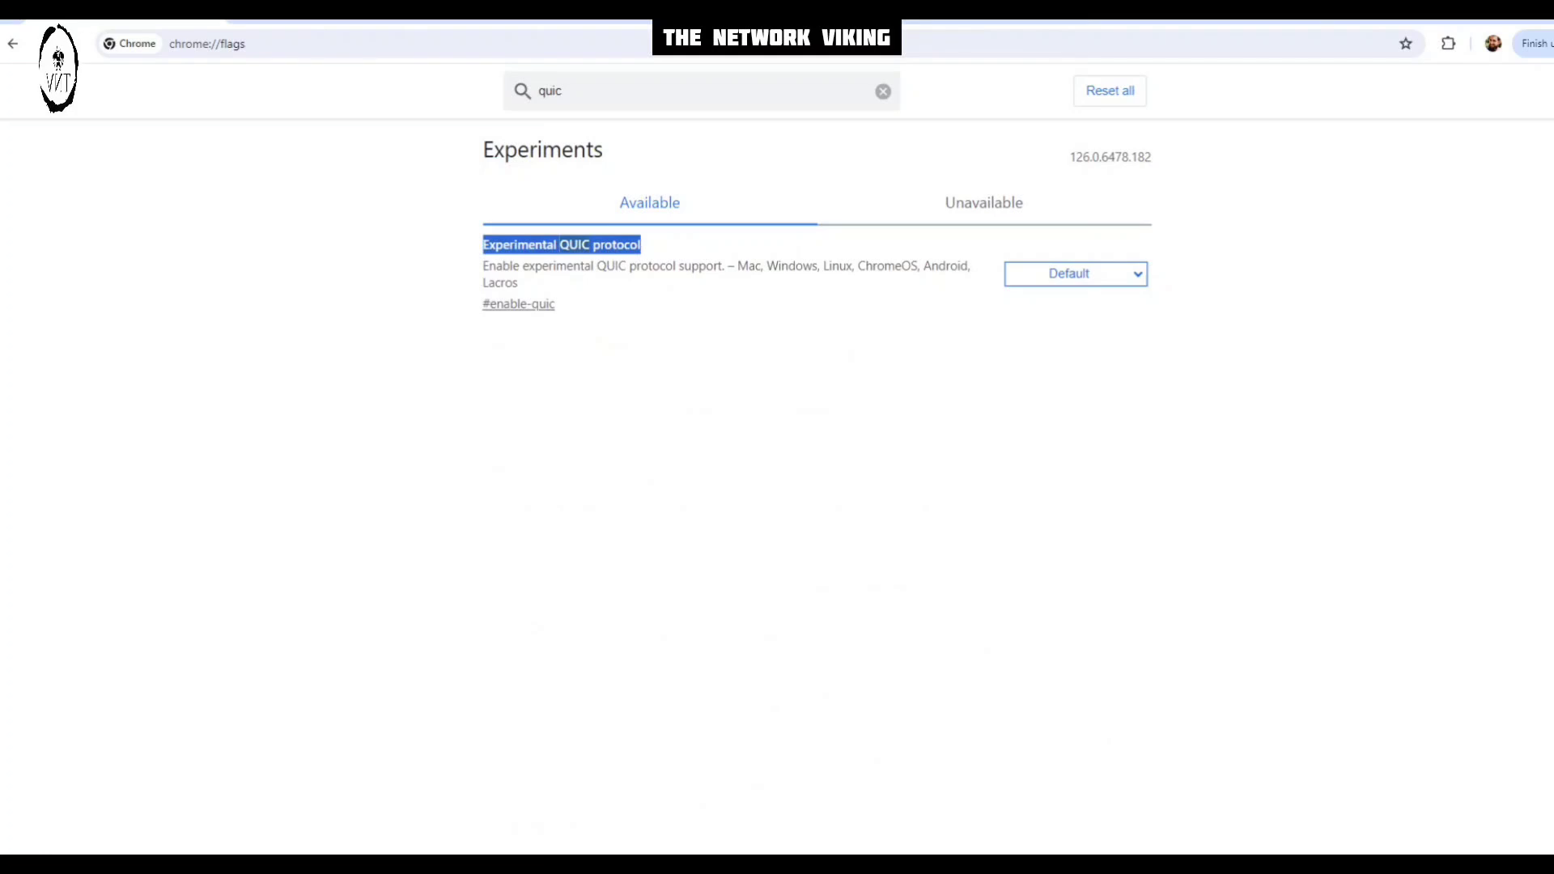
Set the Experimental QUIC protocol dropdown to Enabled
click(1076, 274)
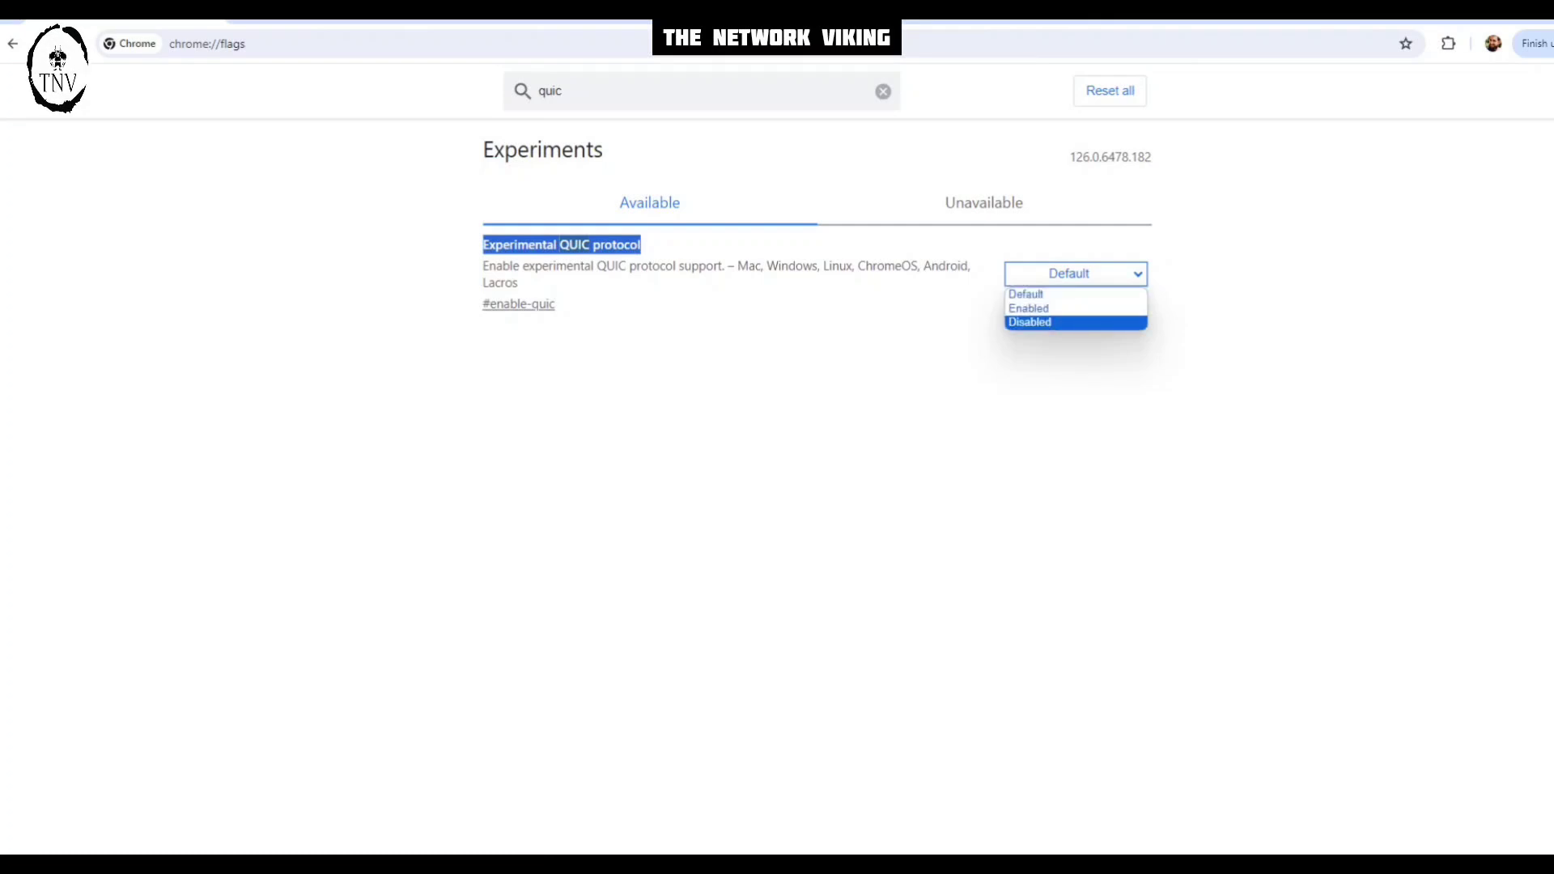
mouse_move(1029, 308)
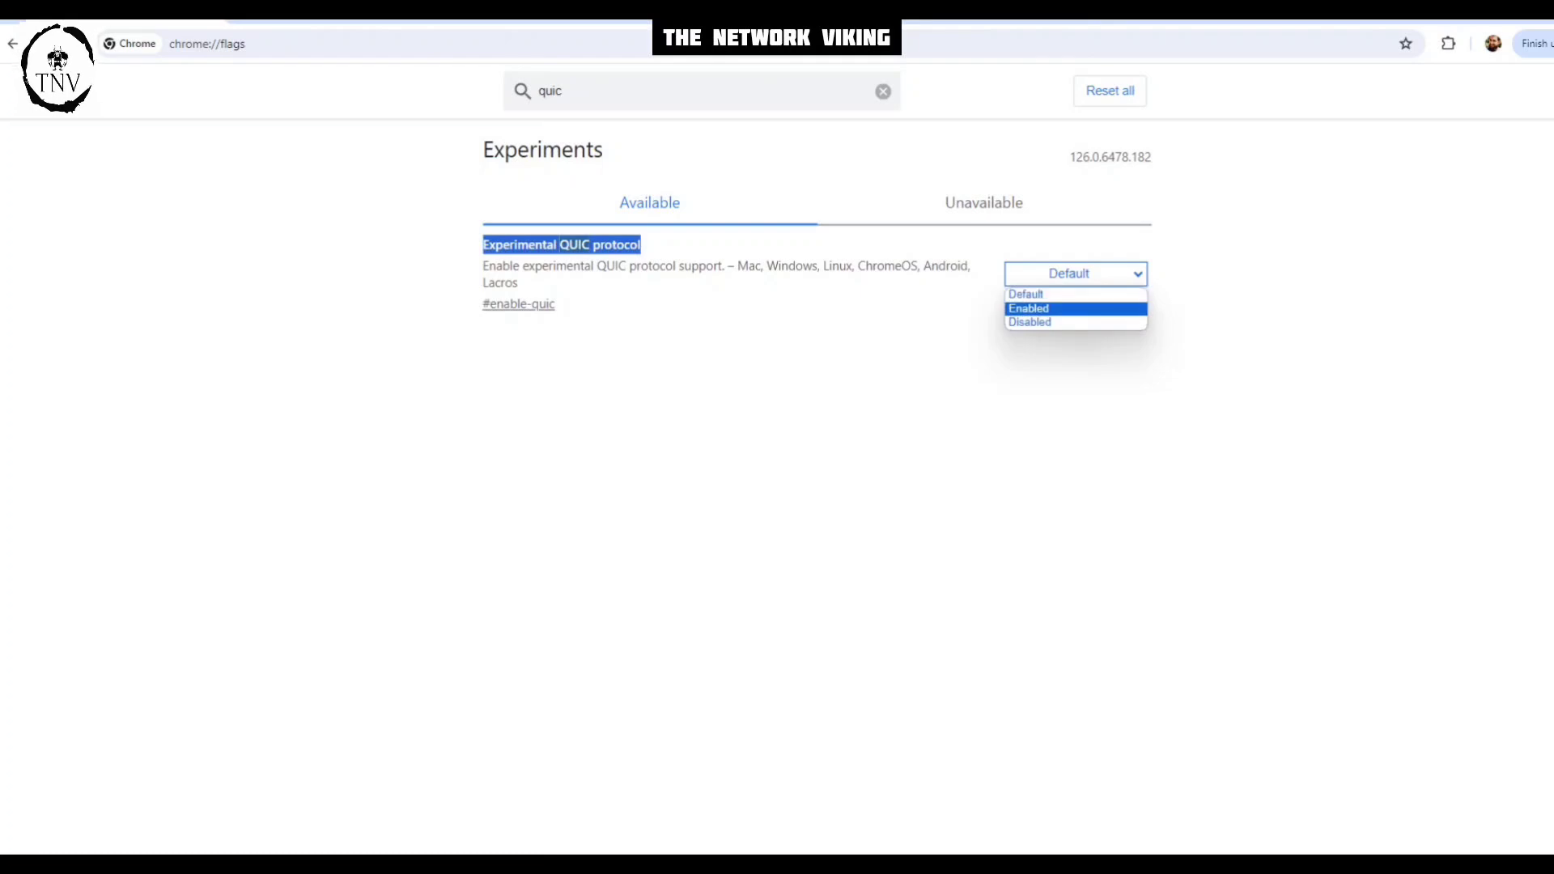
click(1028, 308)
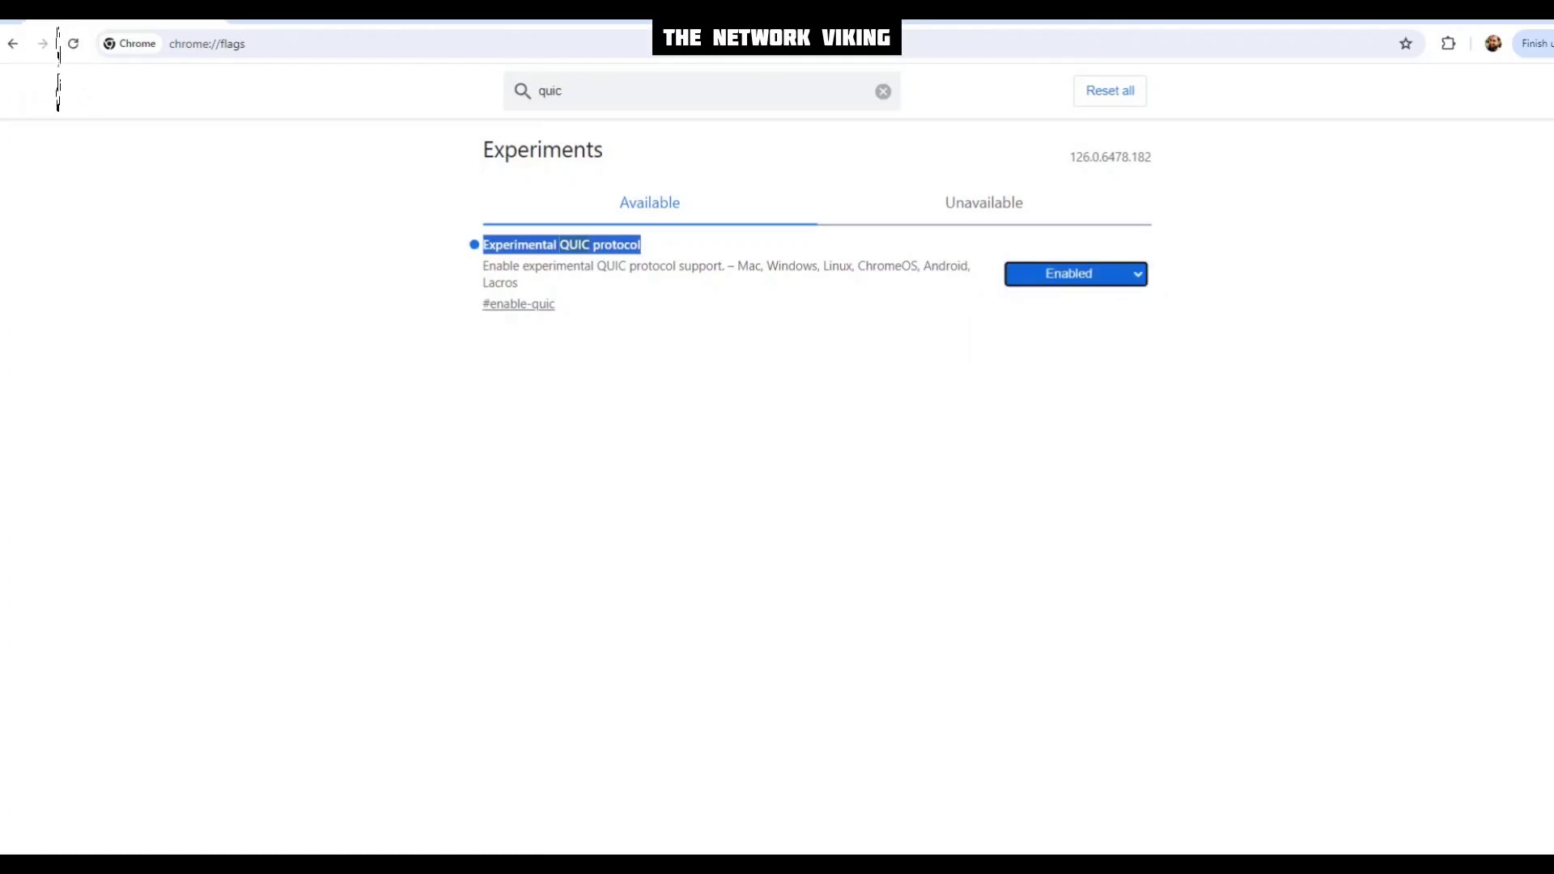
scroll(down, 3)
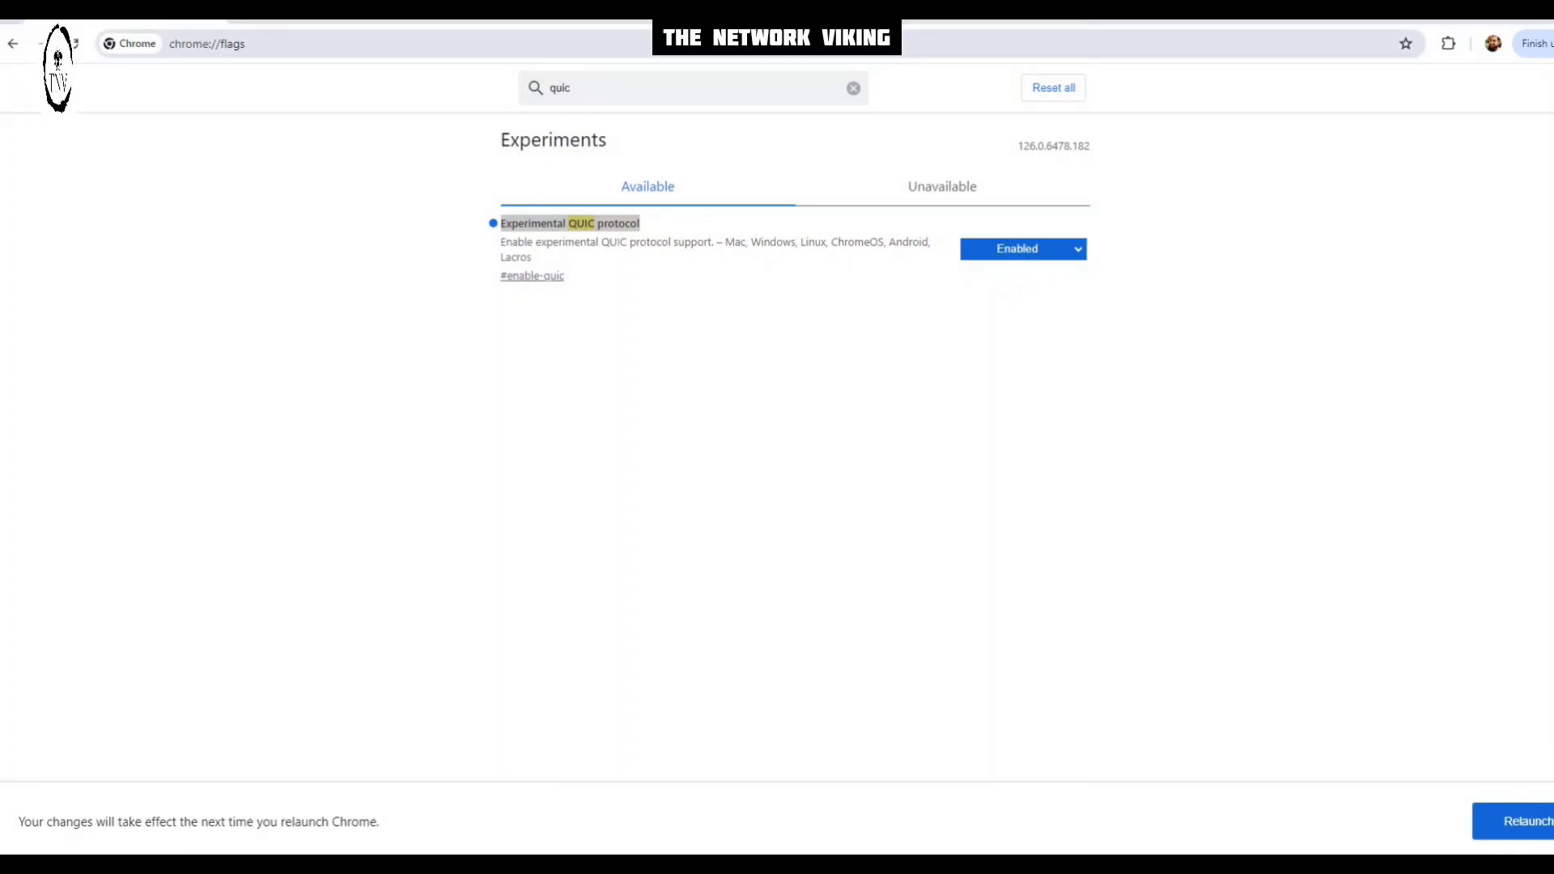
Go to chrome://flags/#enable-quic and clear the flag search
click(208, 44)
text(#ena)
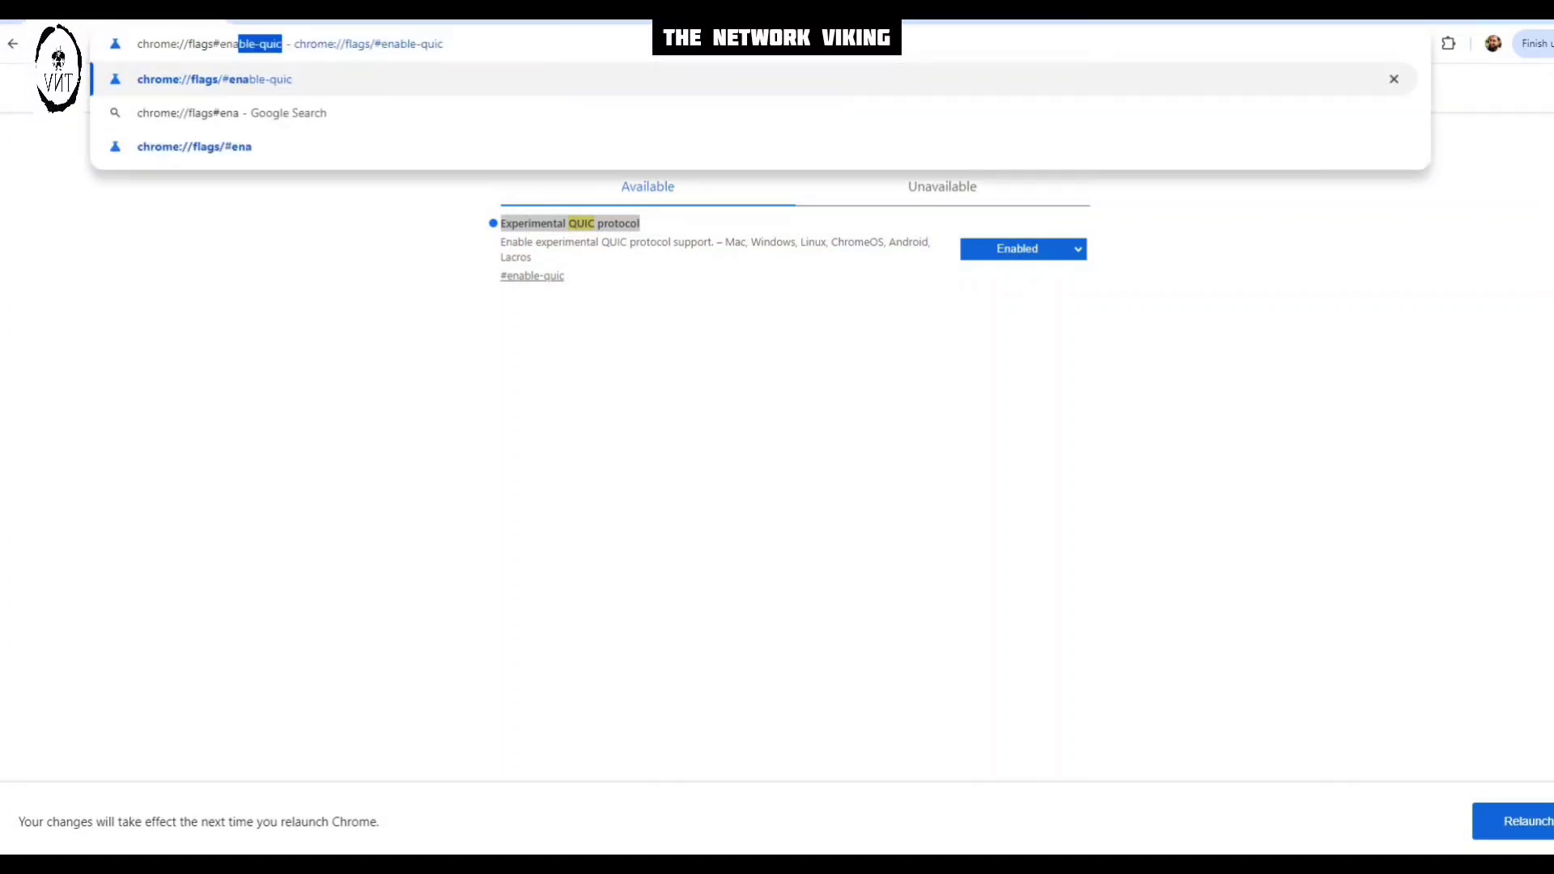
key(Enter)
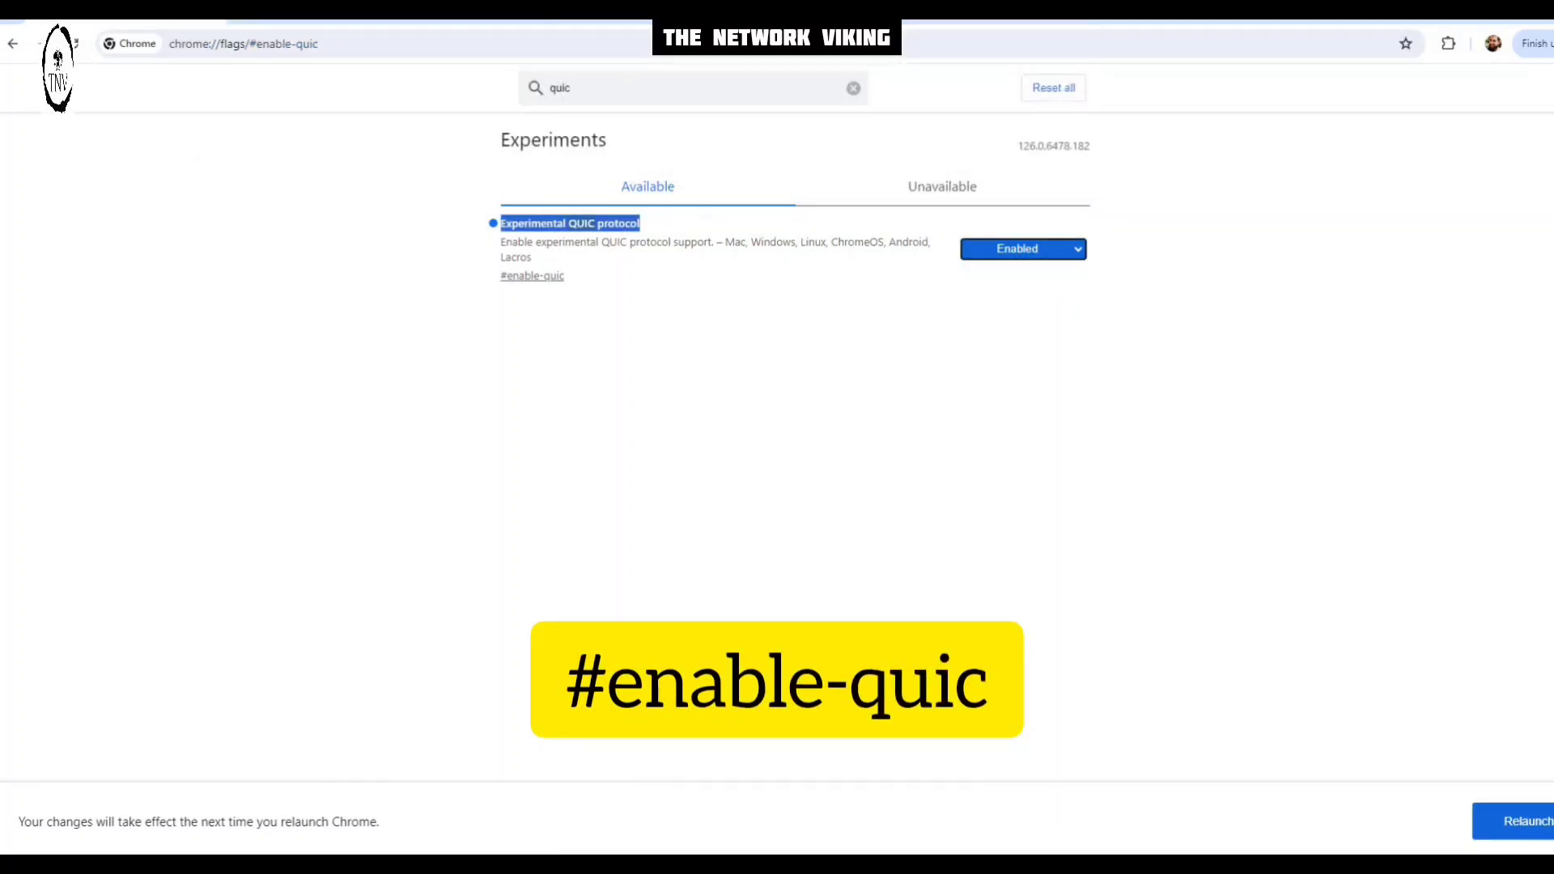
click(852, 87)
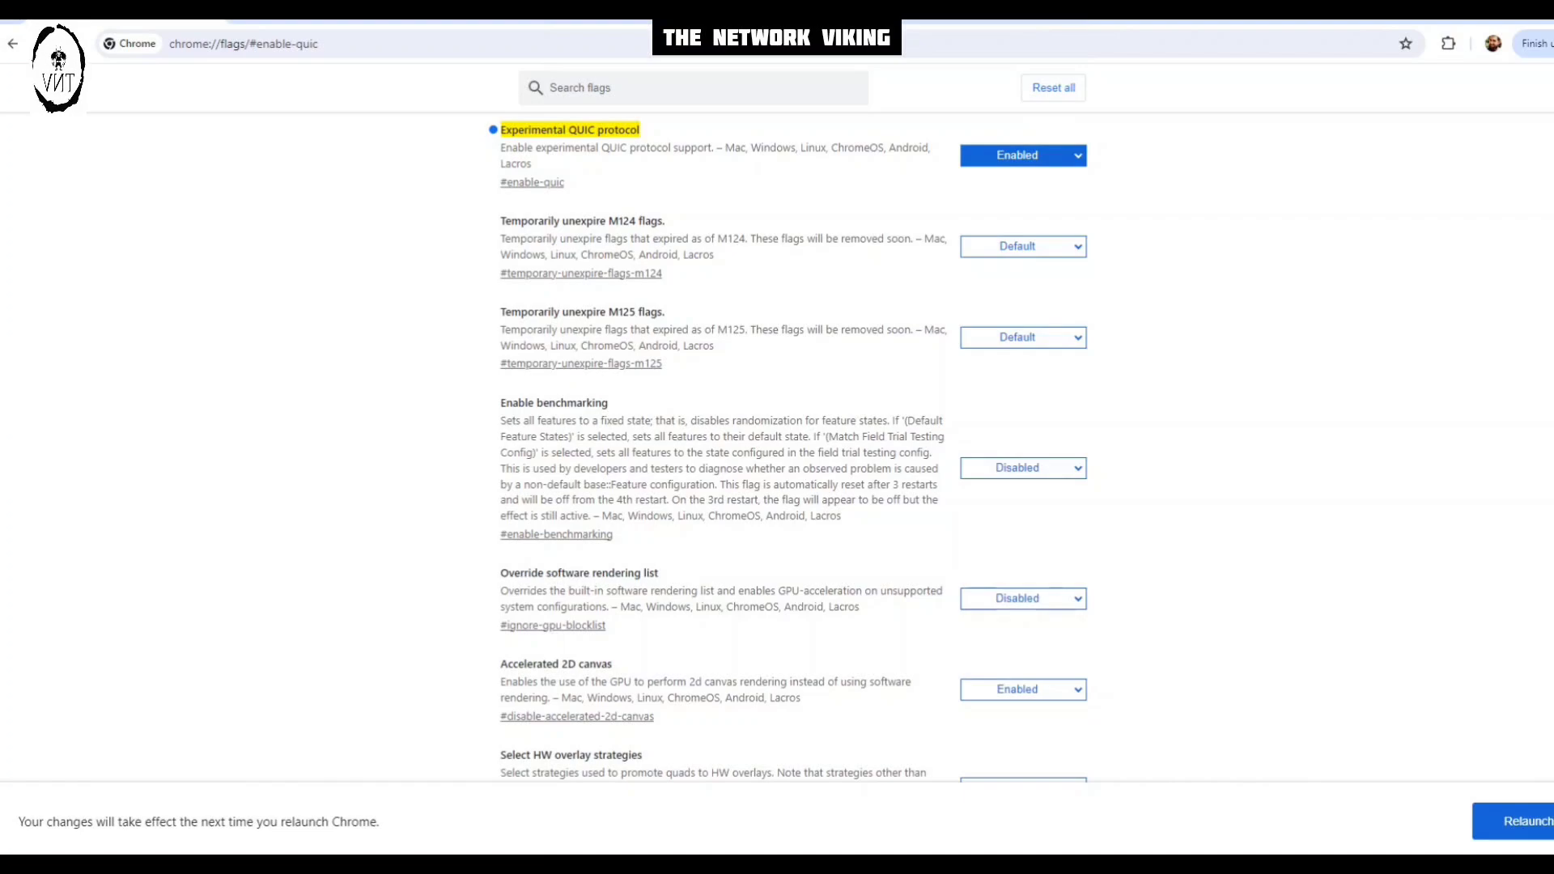
click(1024, 155)
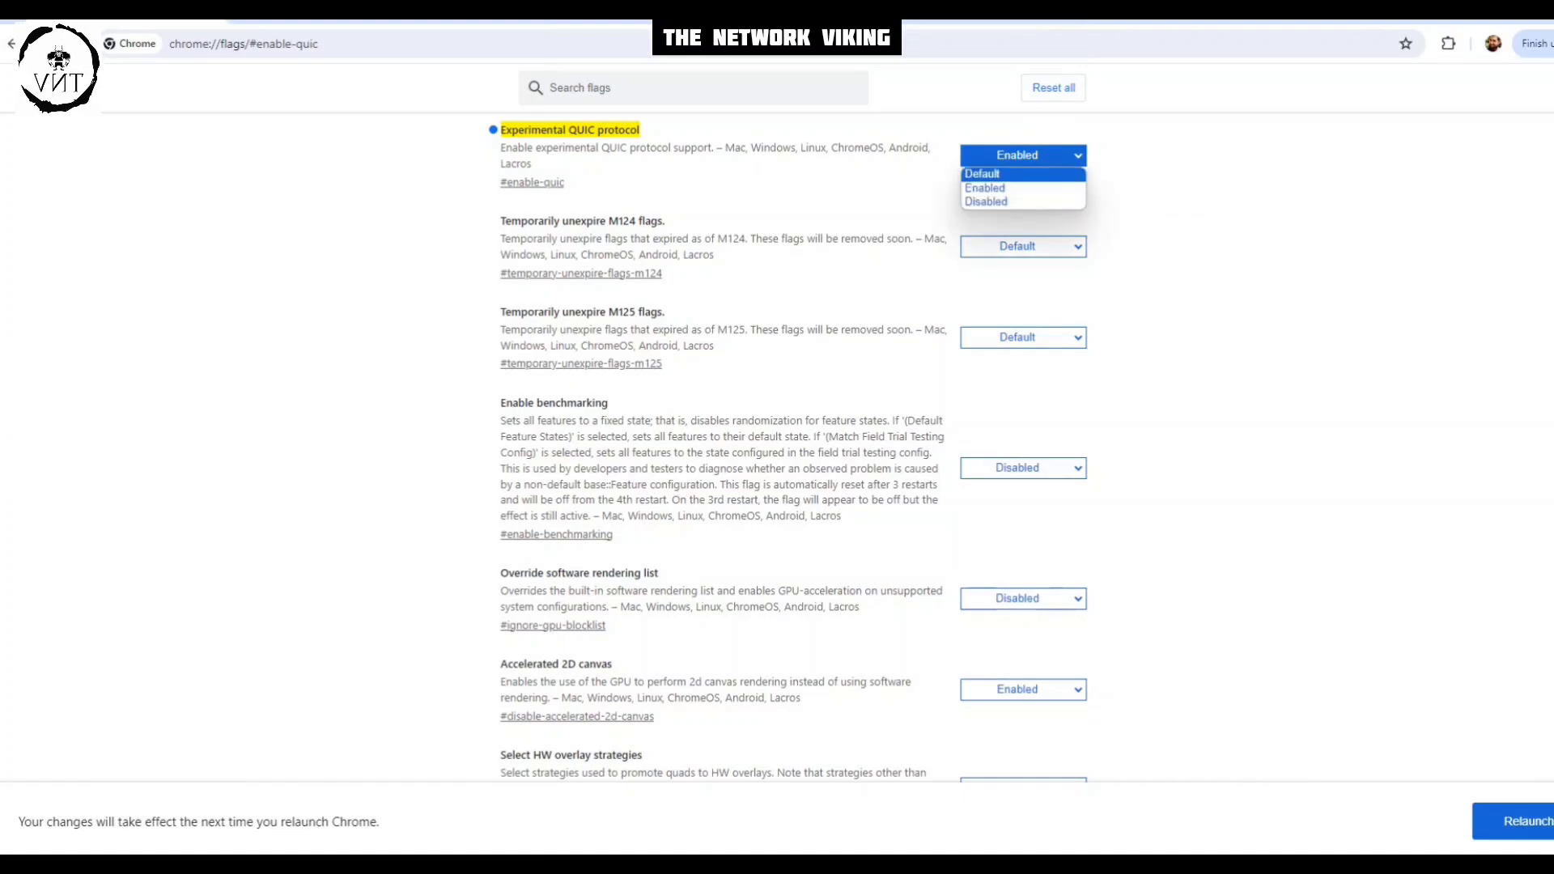
click(982, 173)
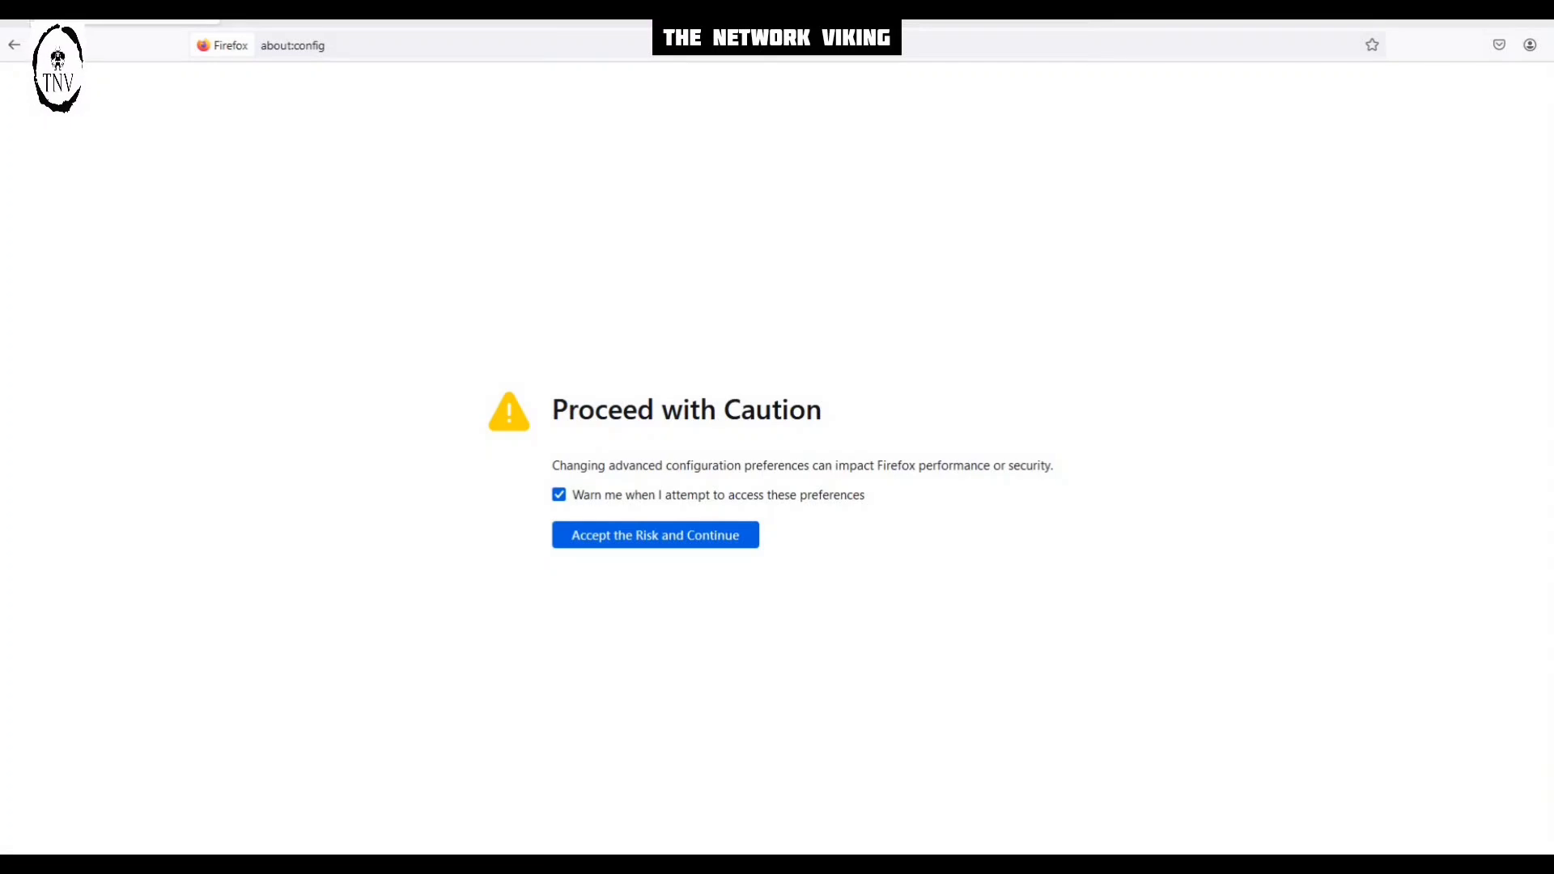
Accept the risk warning to enter Firefox's about:config preferences
click(655, 535)
text(network.http.http3)
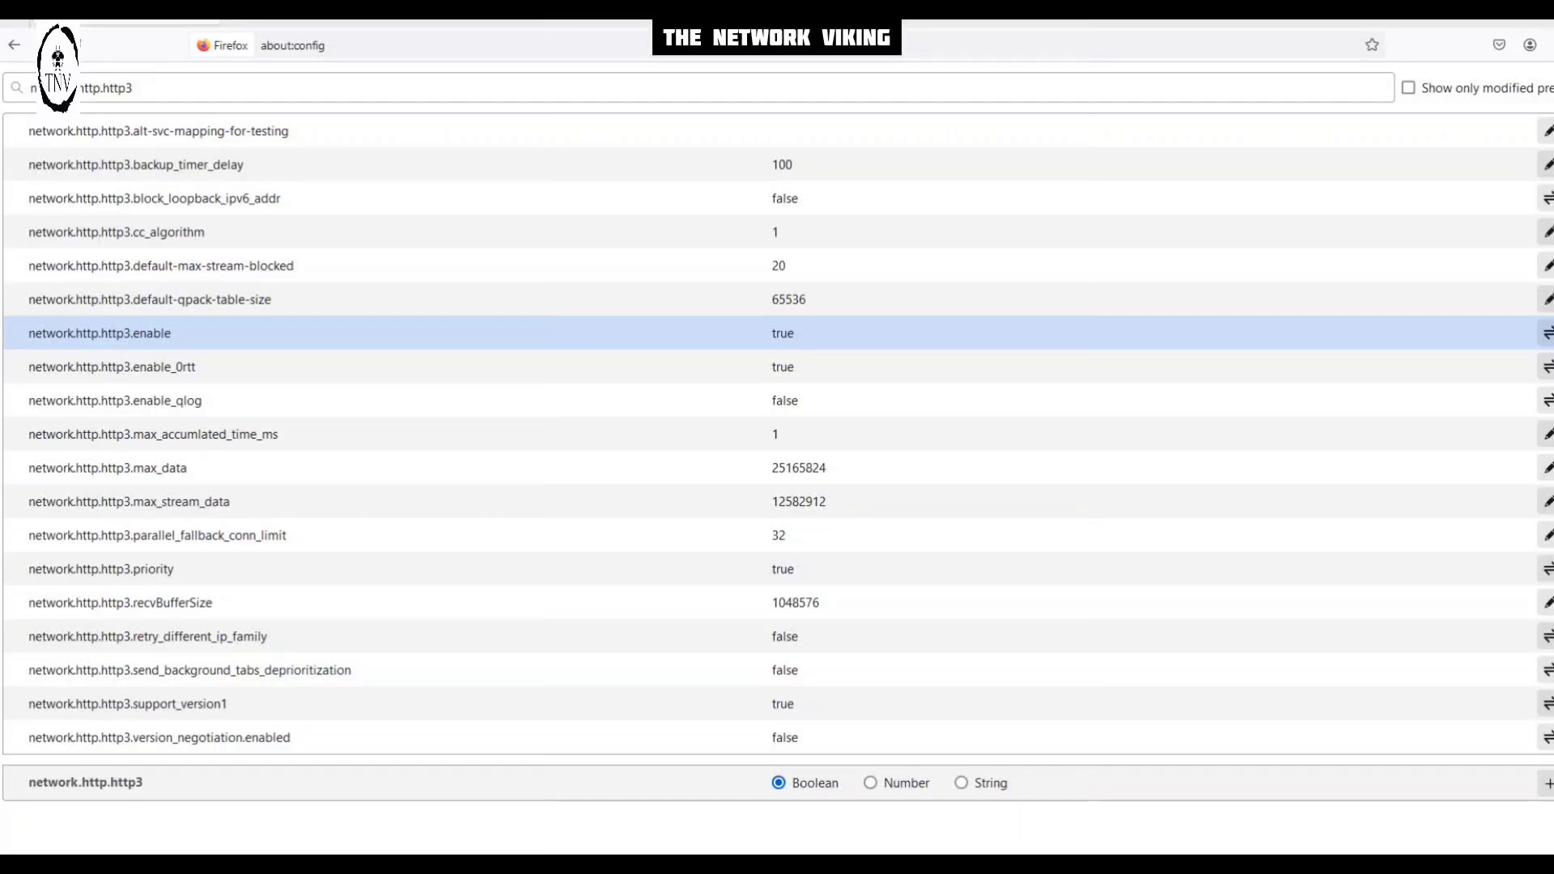
Toggle network.http.http3.enable to false, then back to true
click(1547, 330)
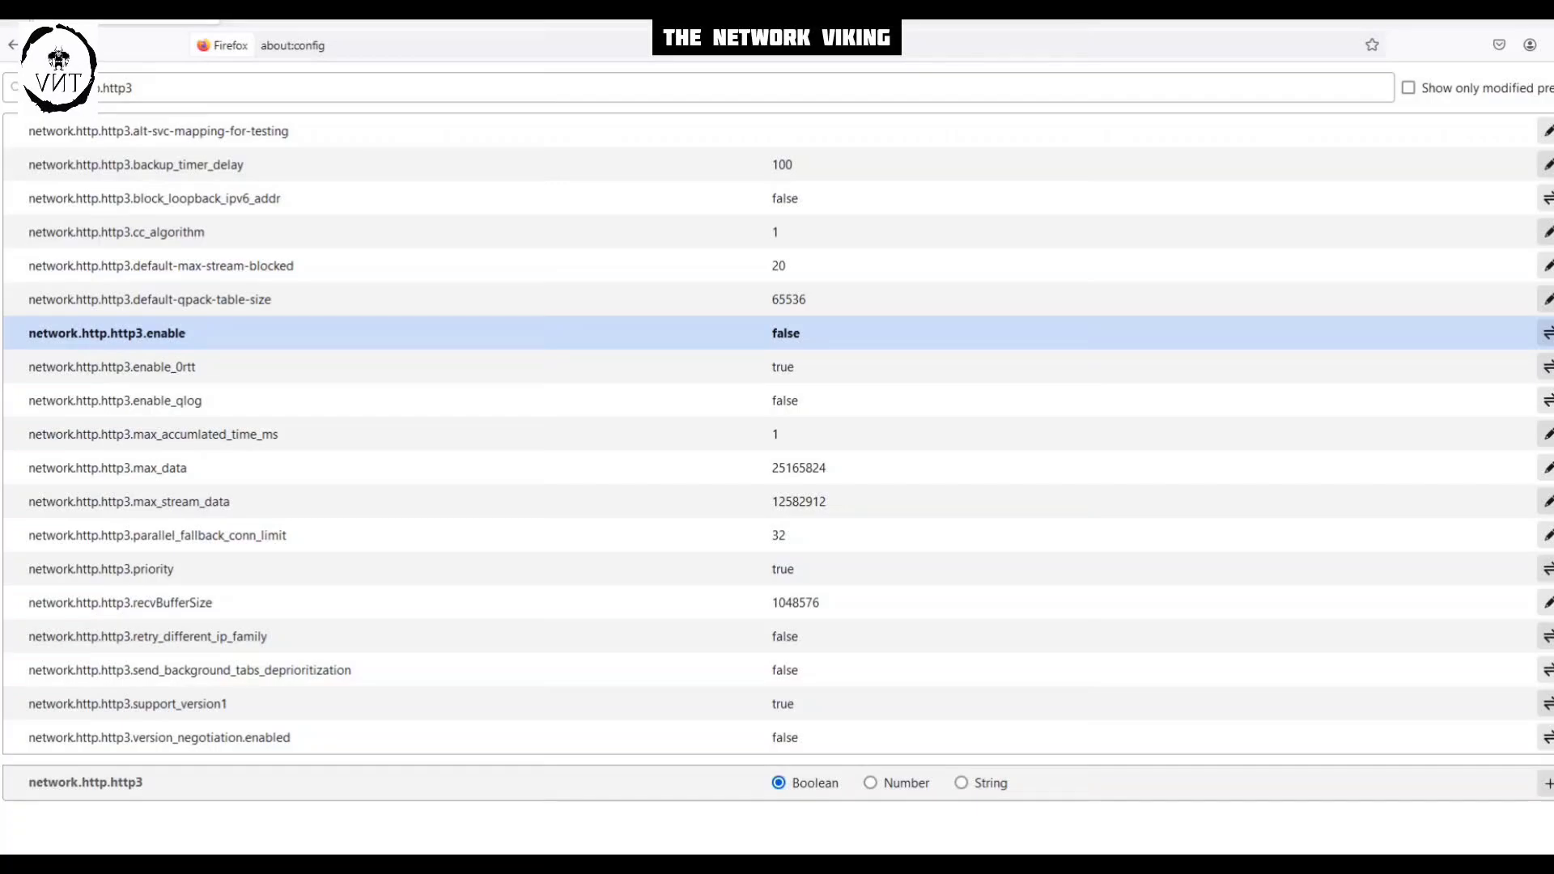
click(1545, 332)
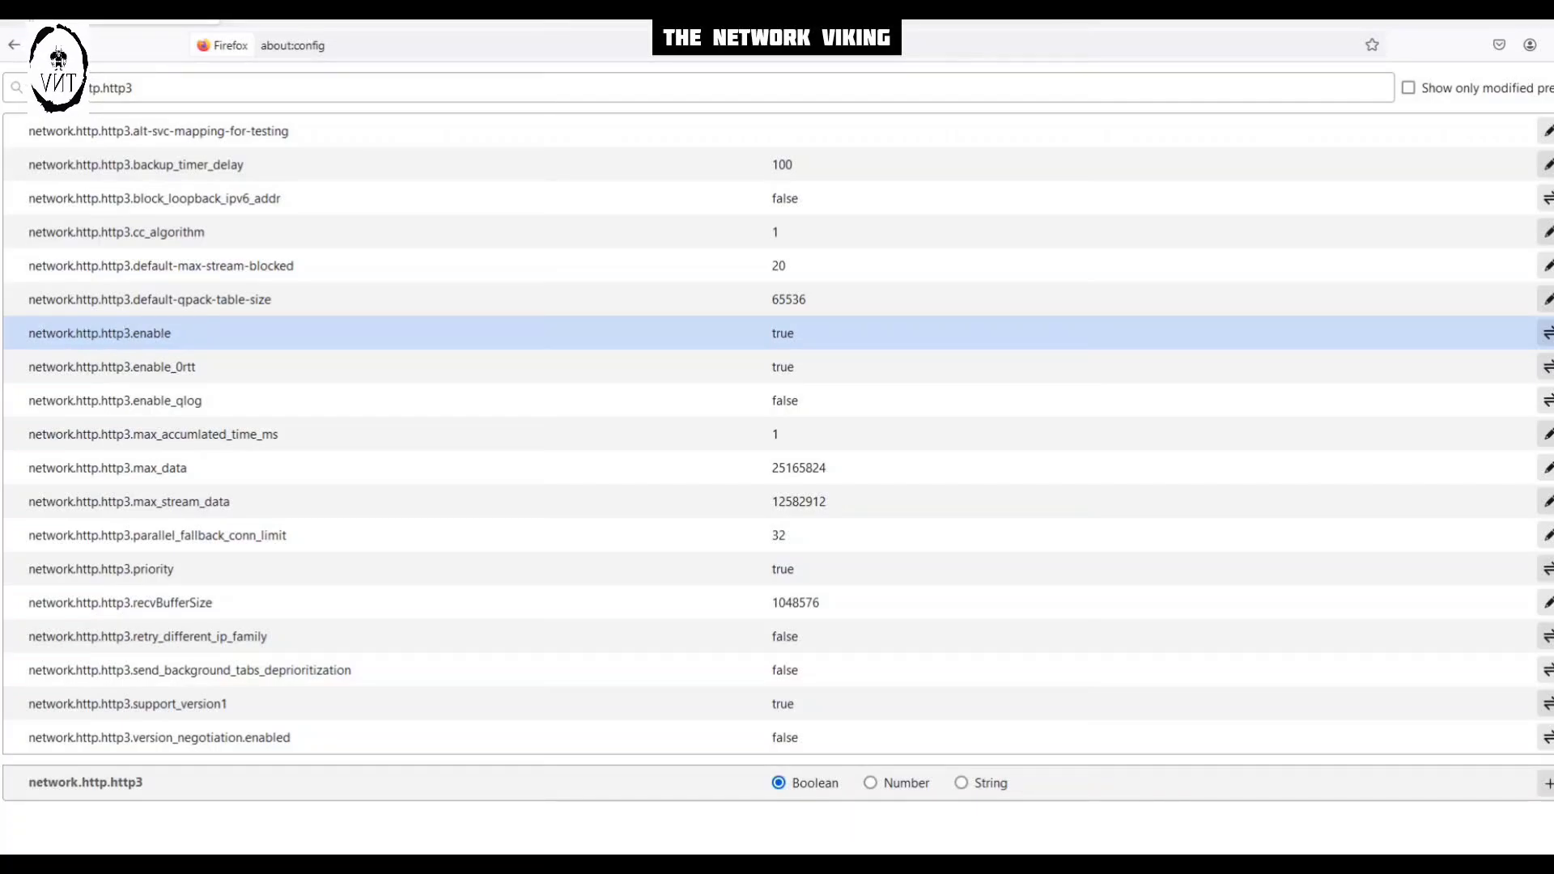